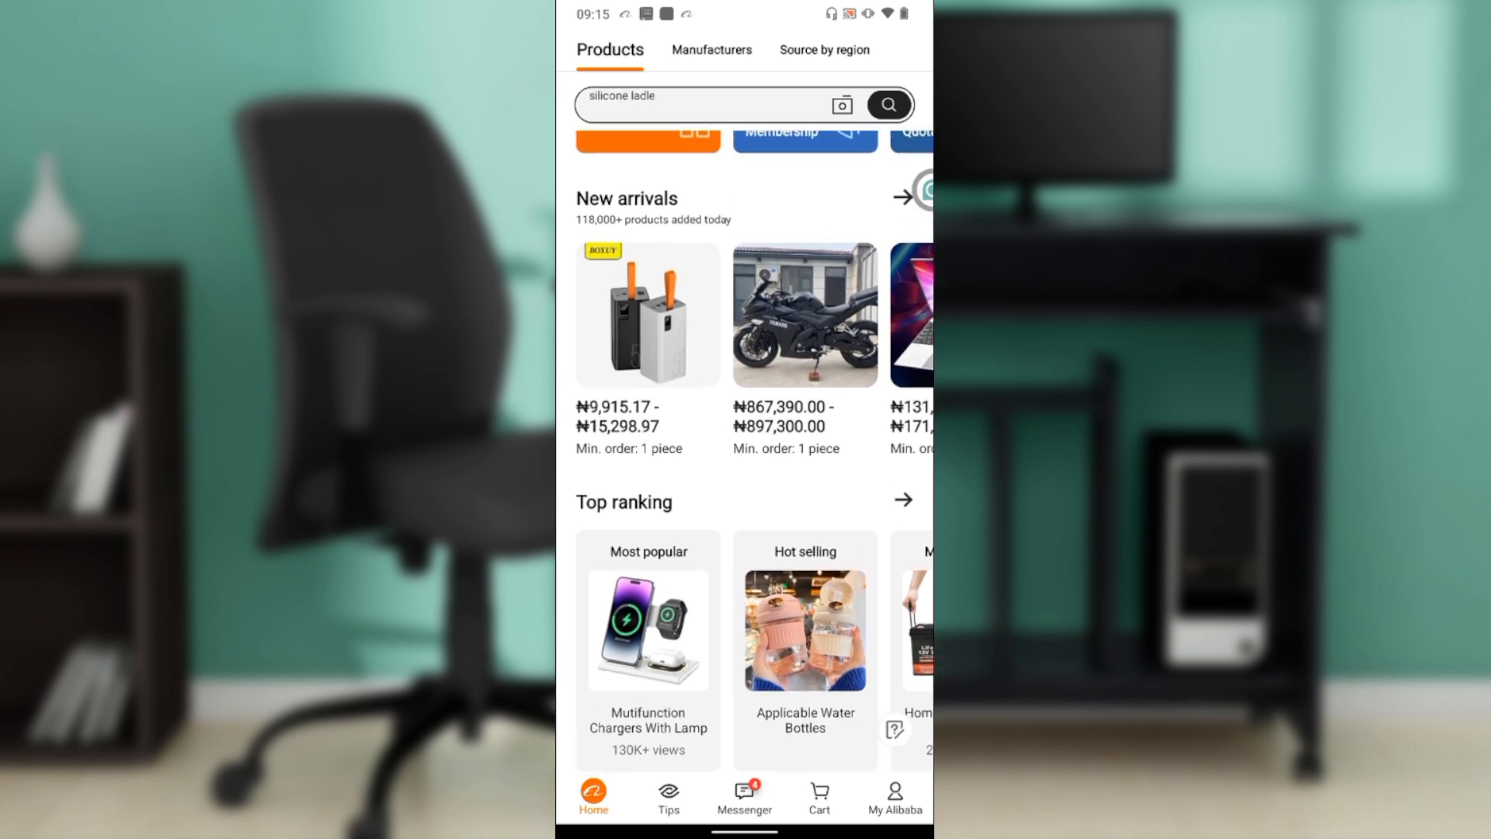
# Step: After searching 'oraimo power bank', go to the My Alibaba profile and open its Settings
pyautogui.write('oraimo power bank')
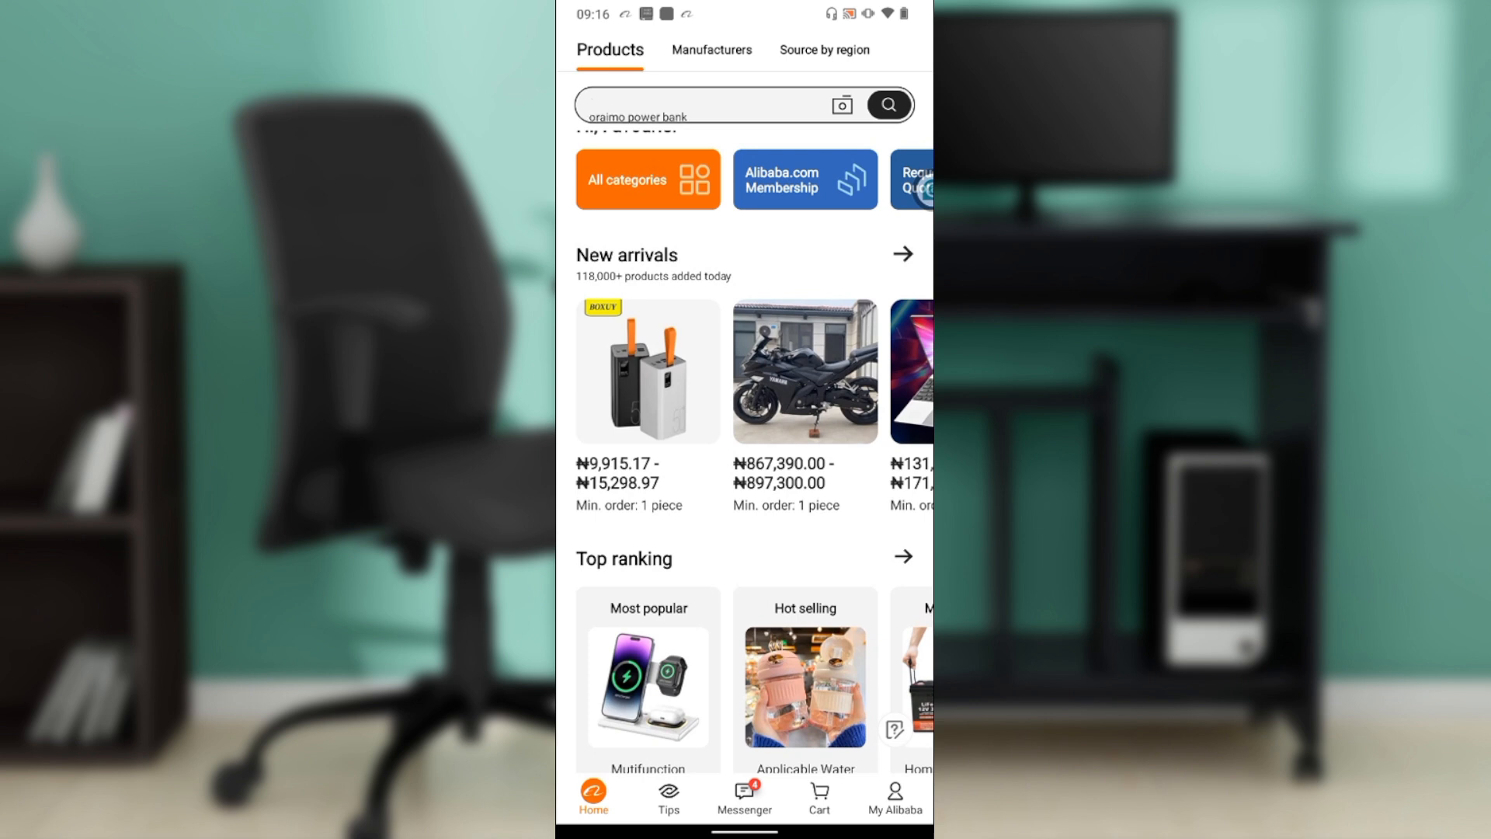
pyautogui.click(894, 799)
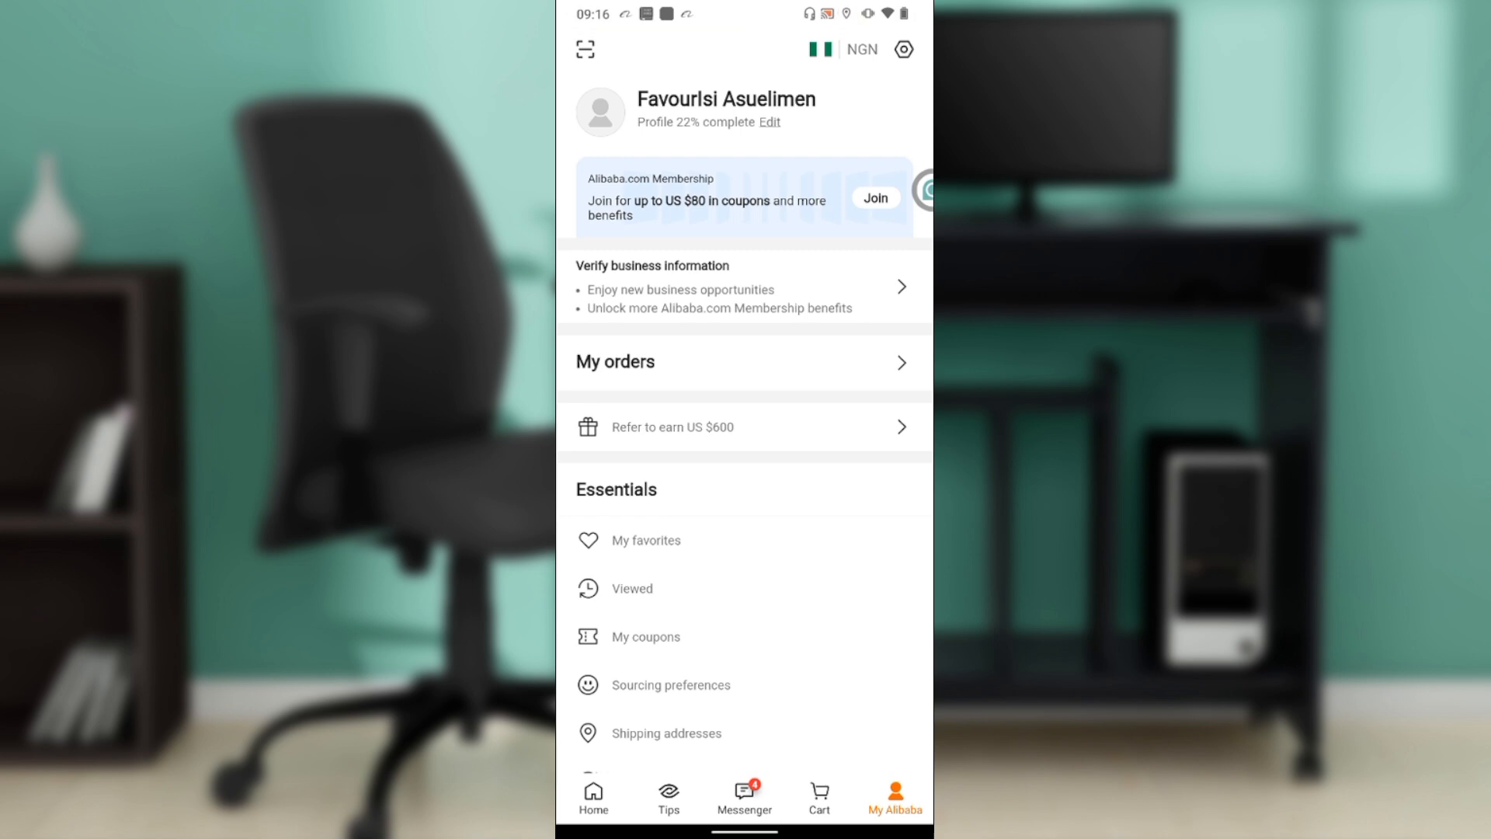
pyautogui.click(903, 49)
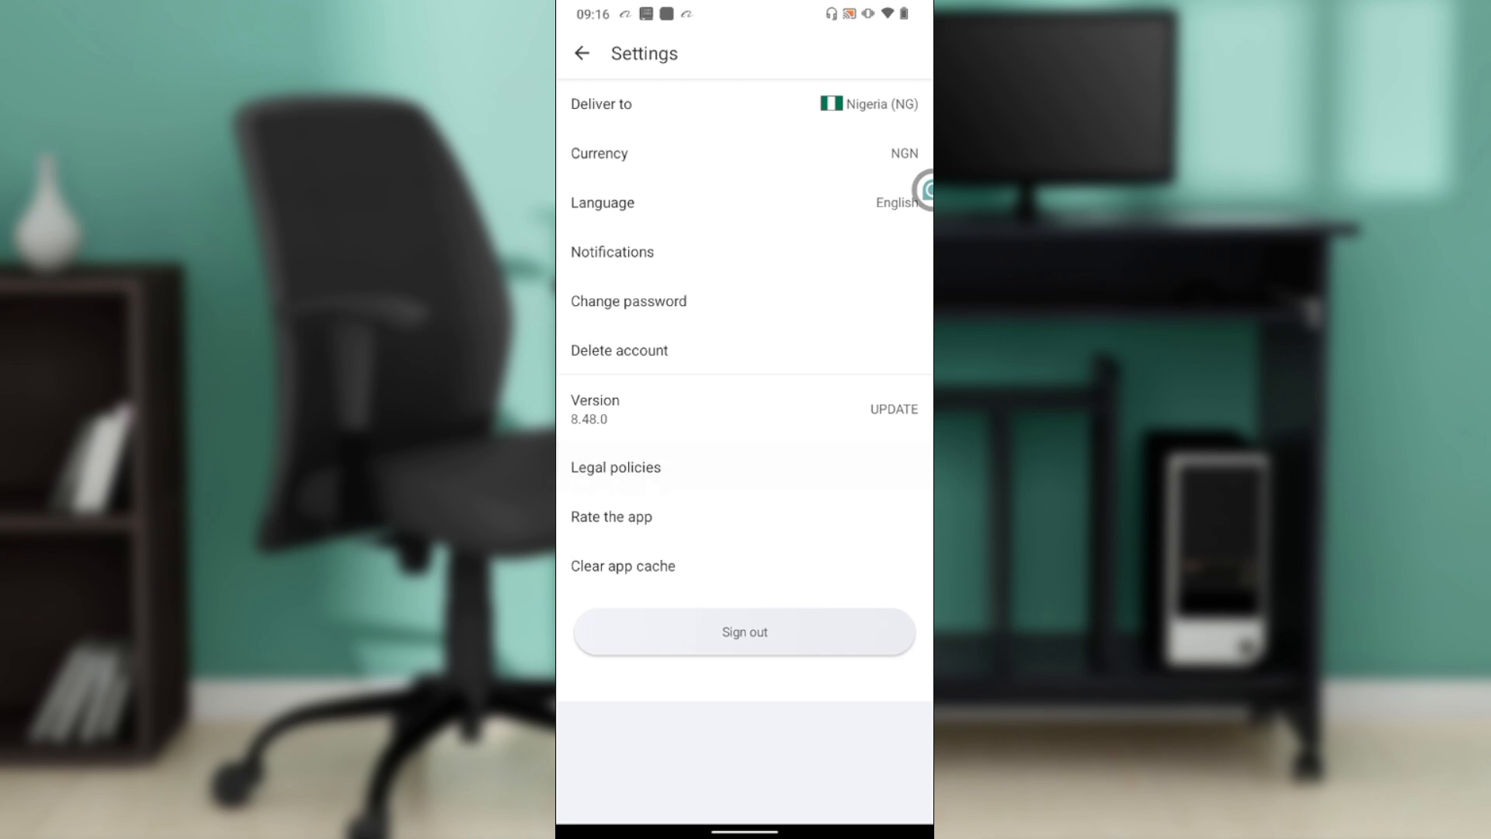
# Step: Switch off the notification toolbar plus Chat Messages, Article, Orders and RFQ notifications
pyautogui.click(612, 252)
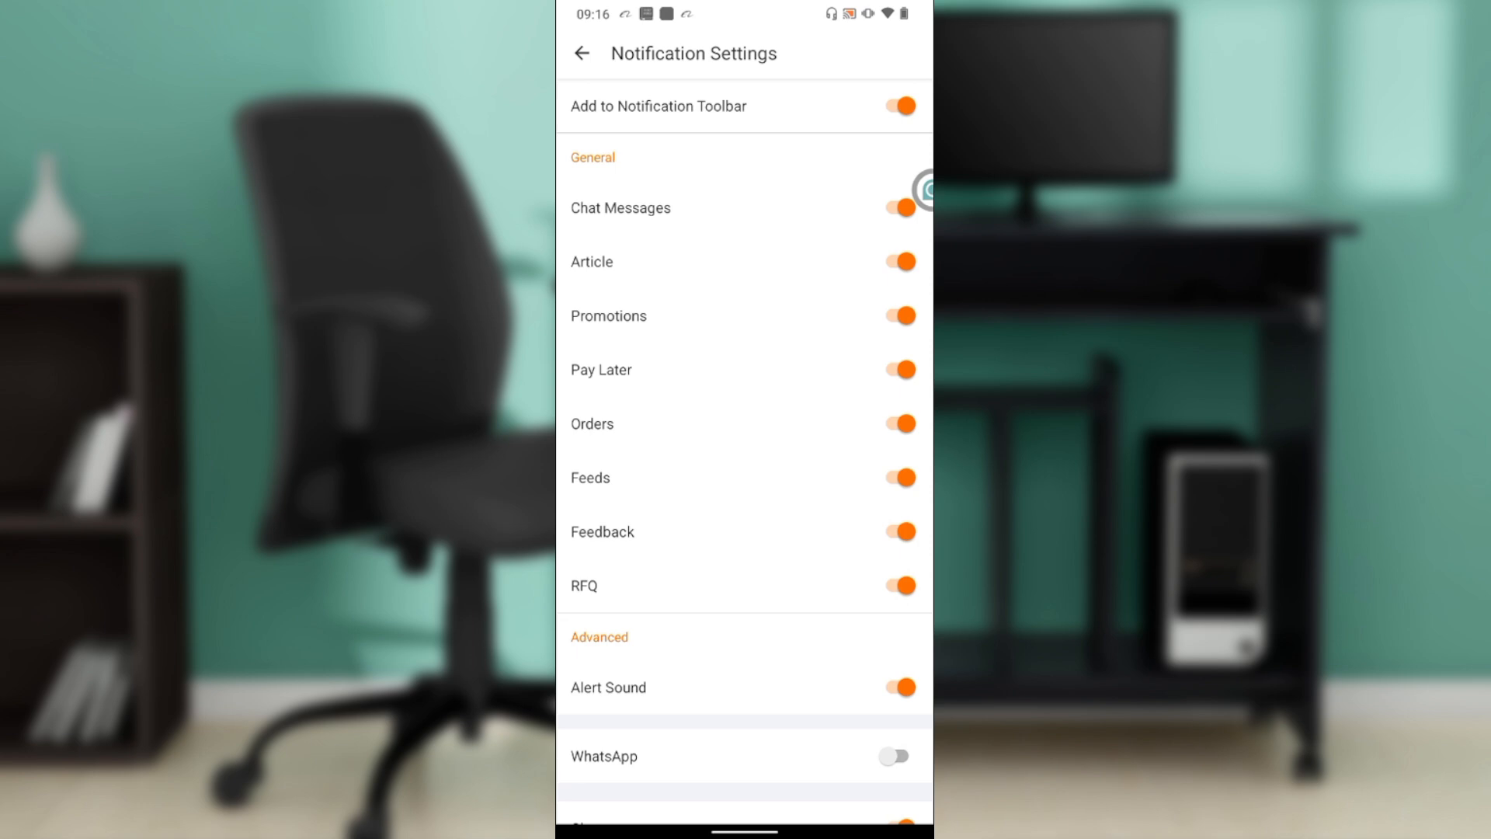
pyautogui.click(892, 106)
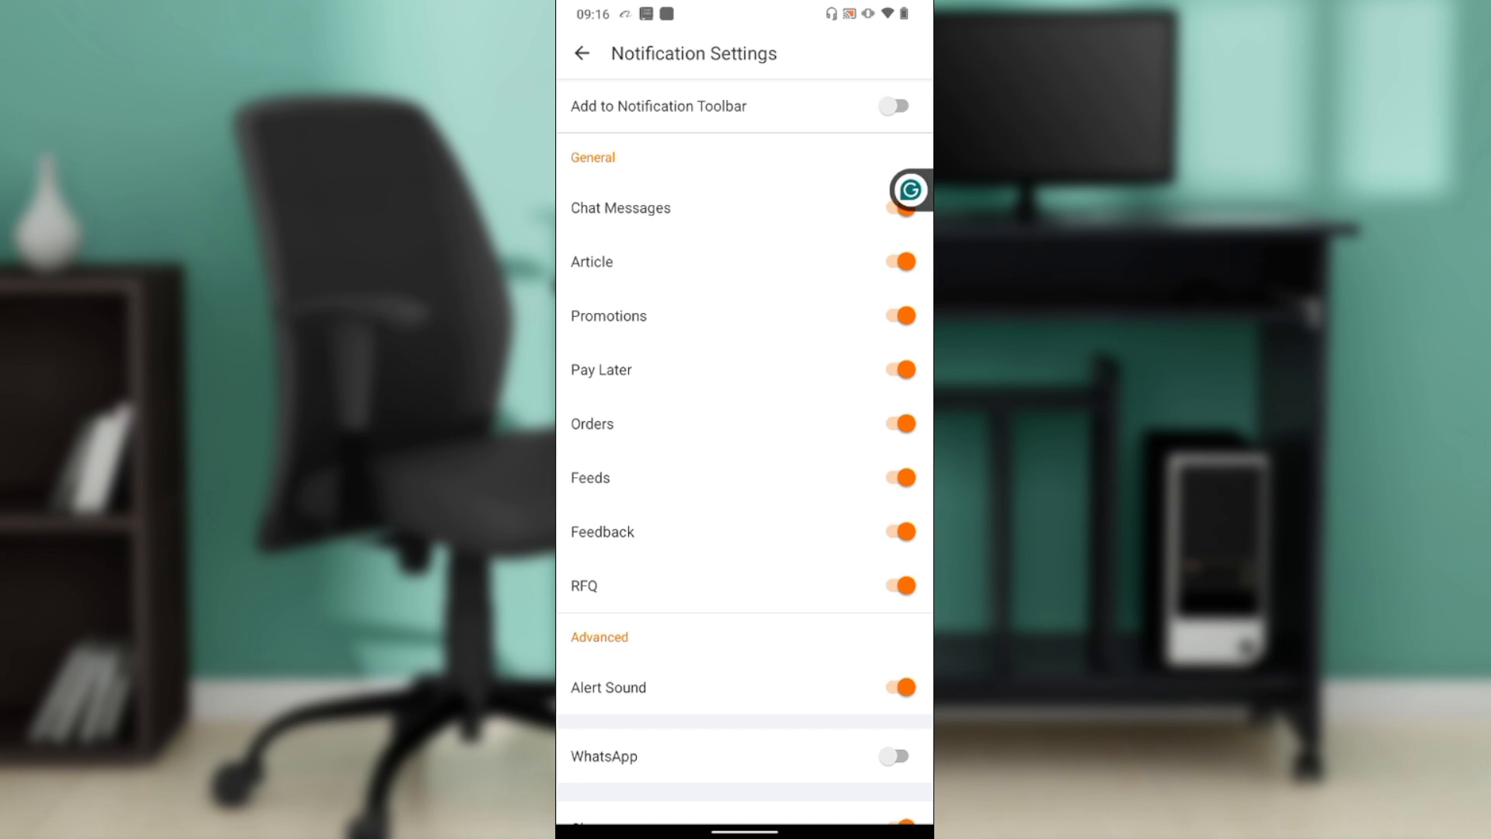
pyautogui.click(893, 208)
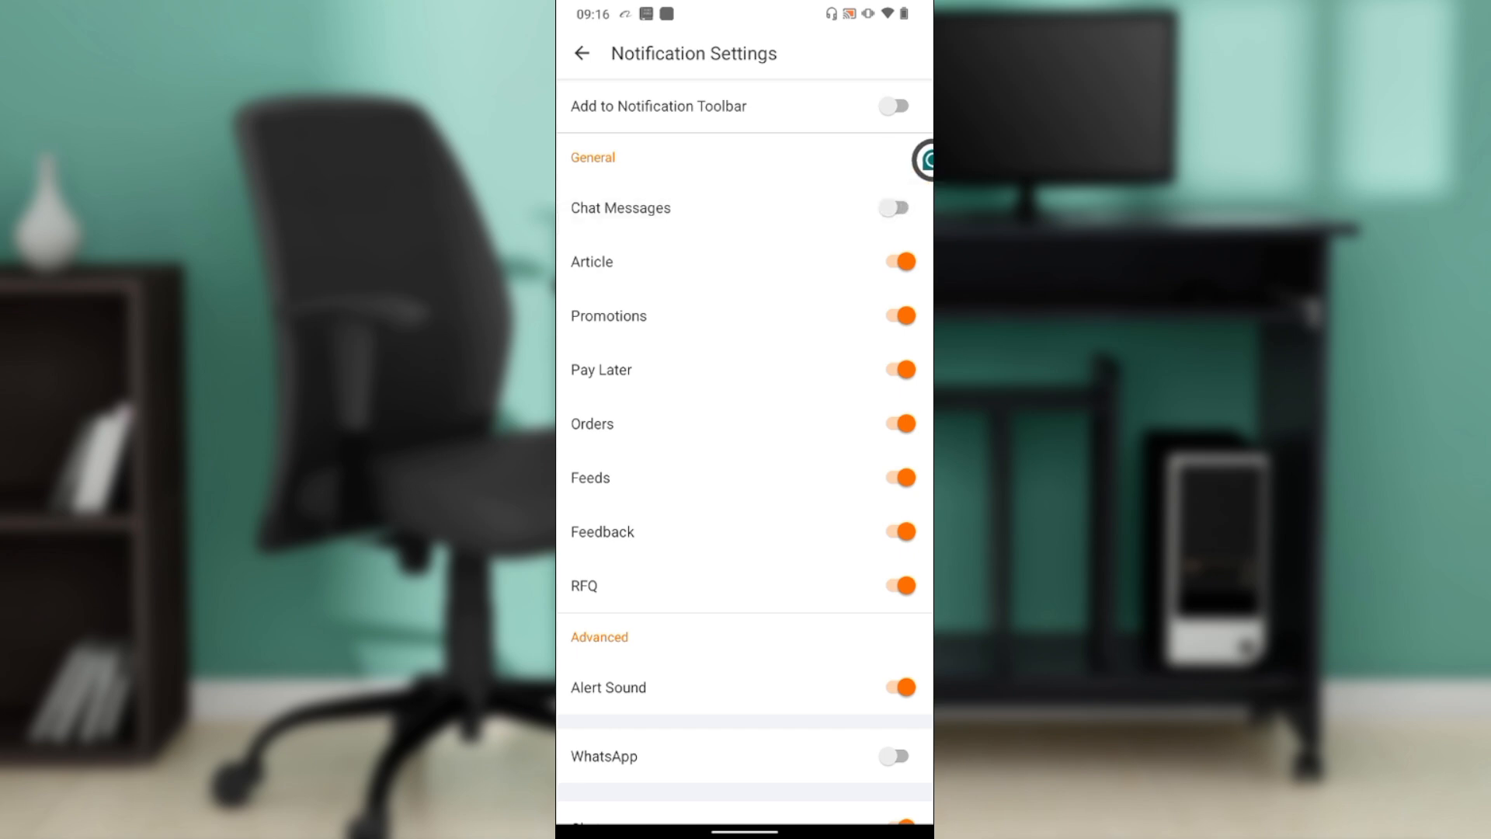
pyautogui.click(894, 261)
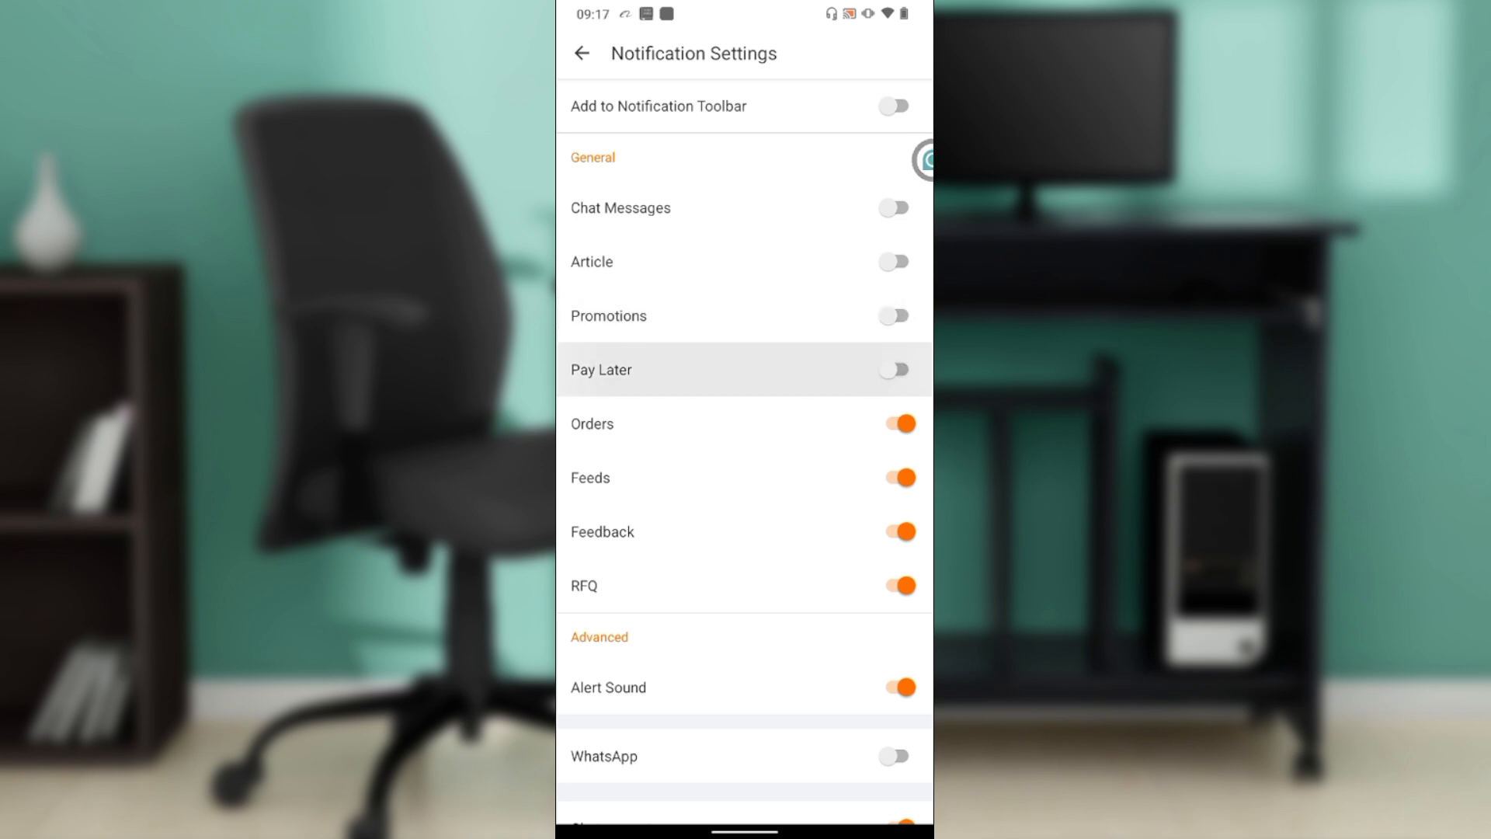
pyautogui.click(893, 423)
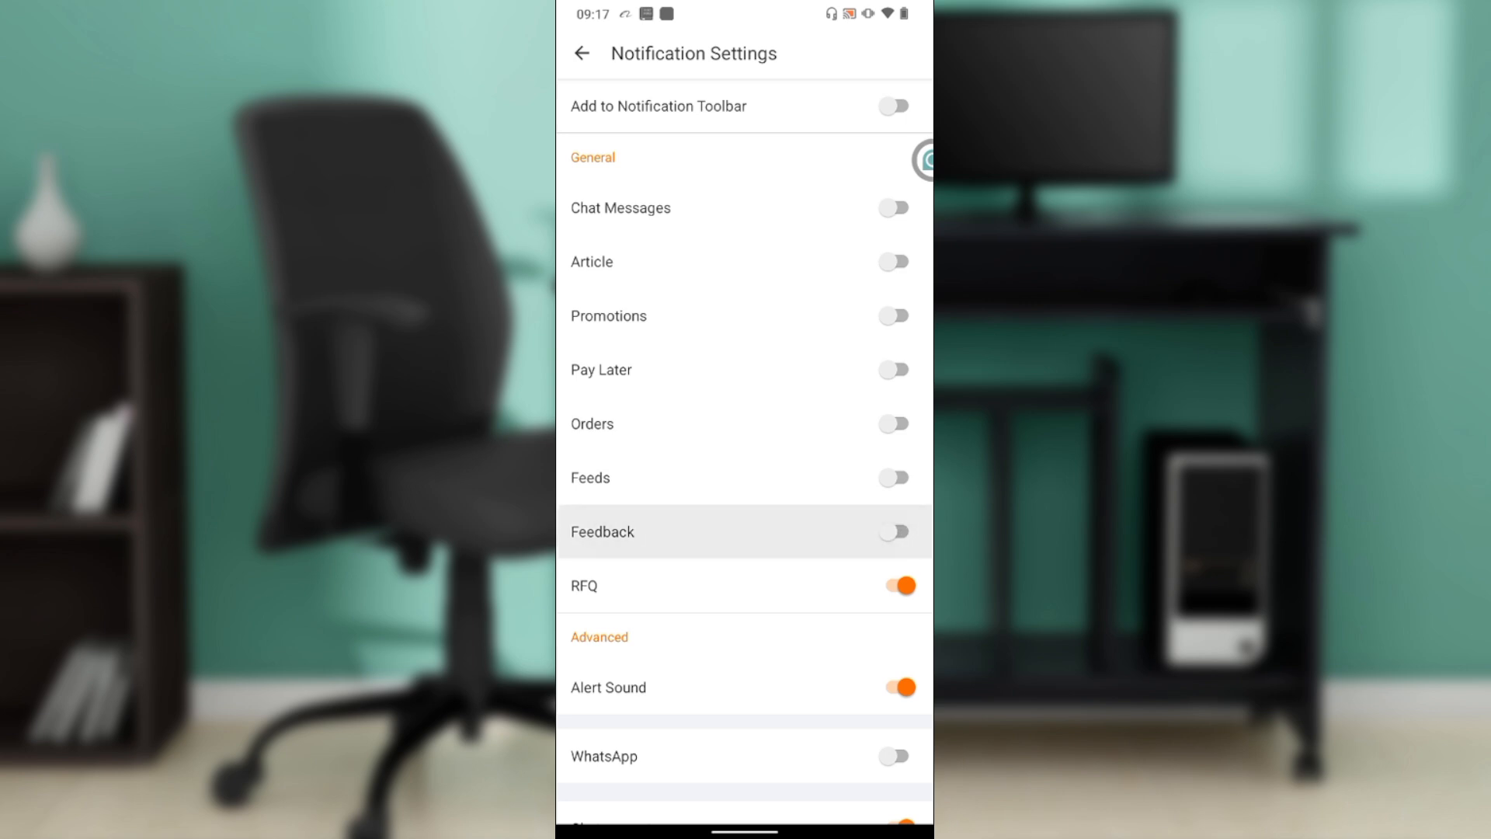
pyautogui.click(892, 585)
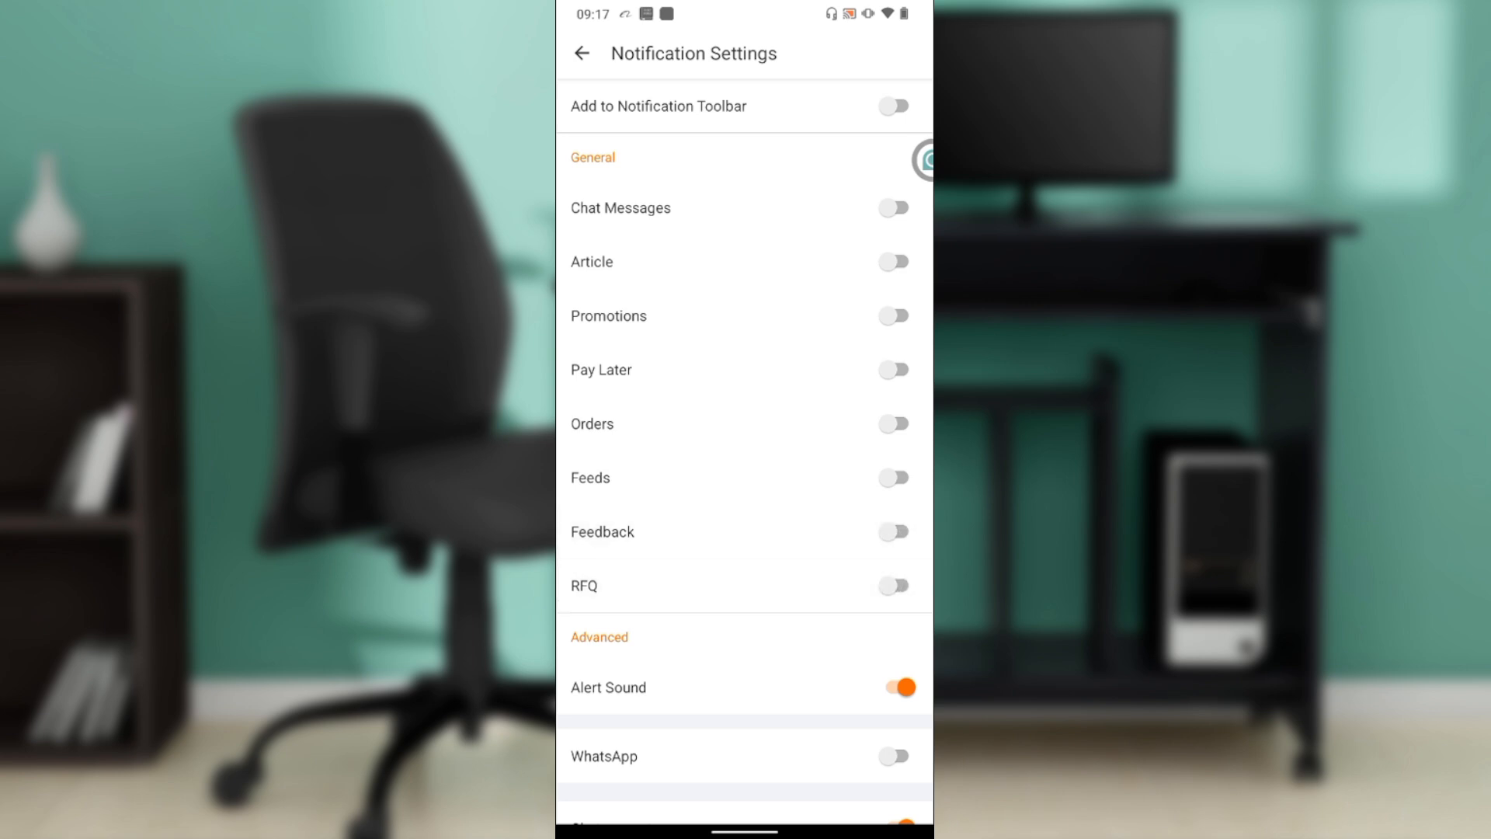
pyautogui.scroll(3)
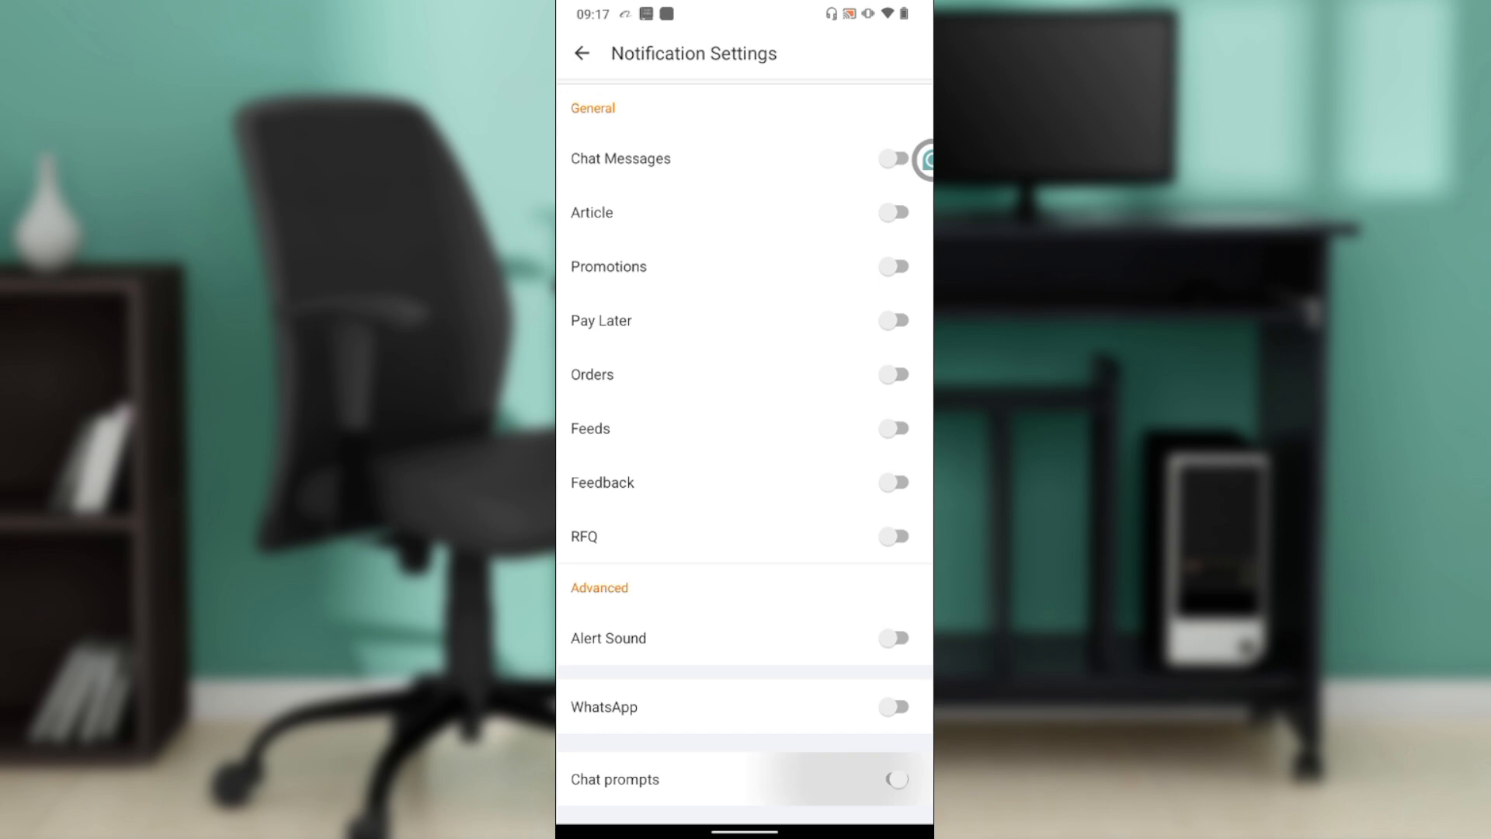